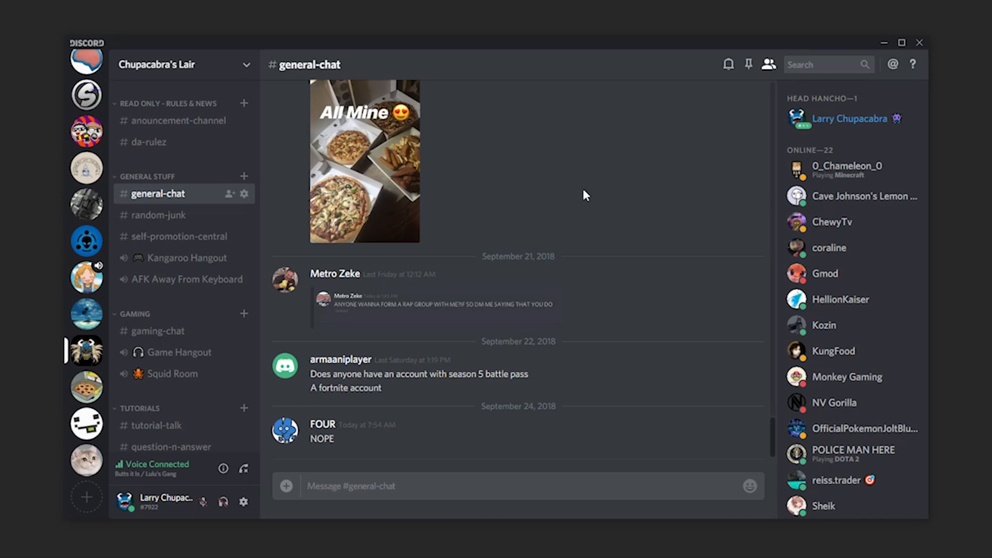
mouse_move(85, 352)
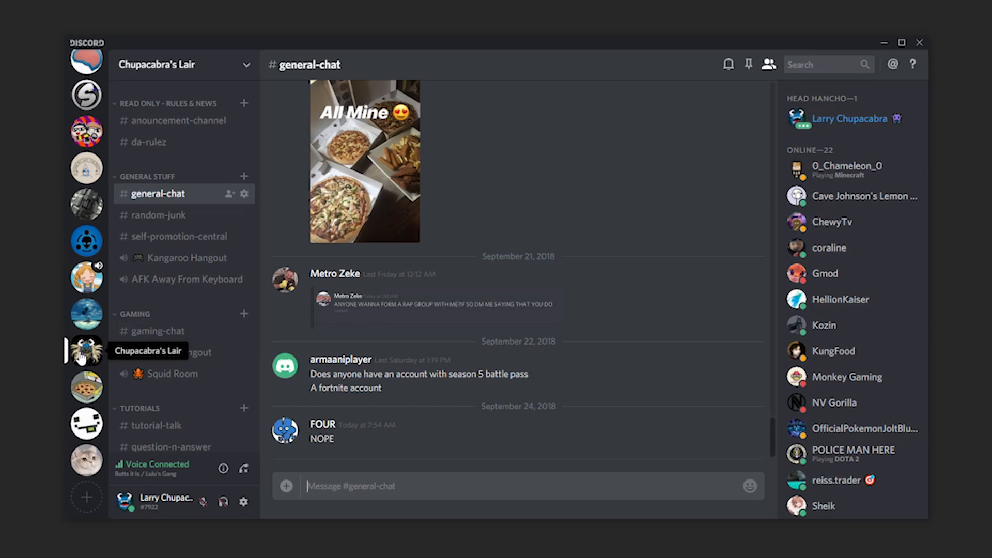
mouse_move(89, 361)
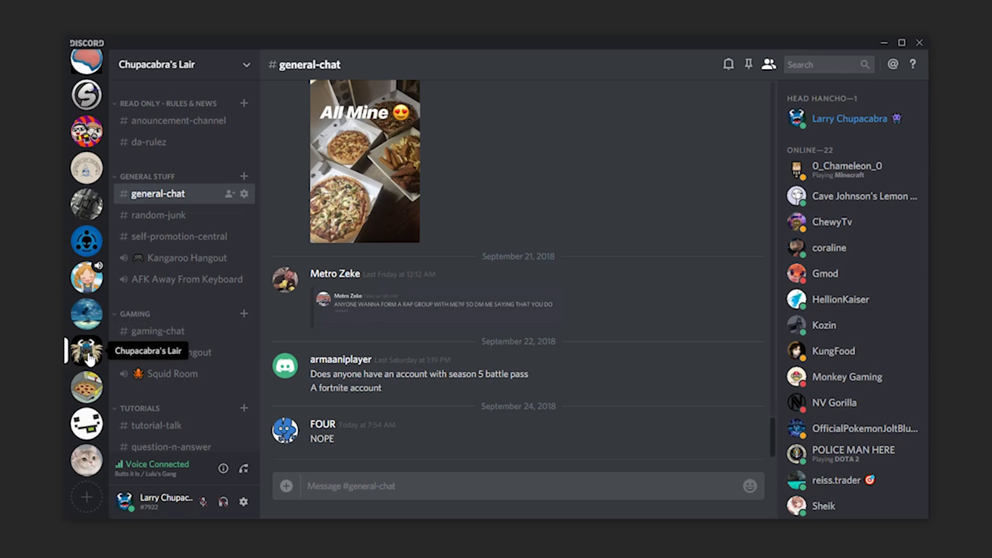
mouse_move(498, 281)
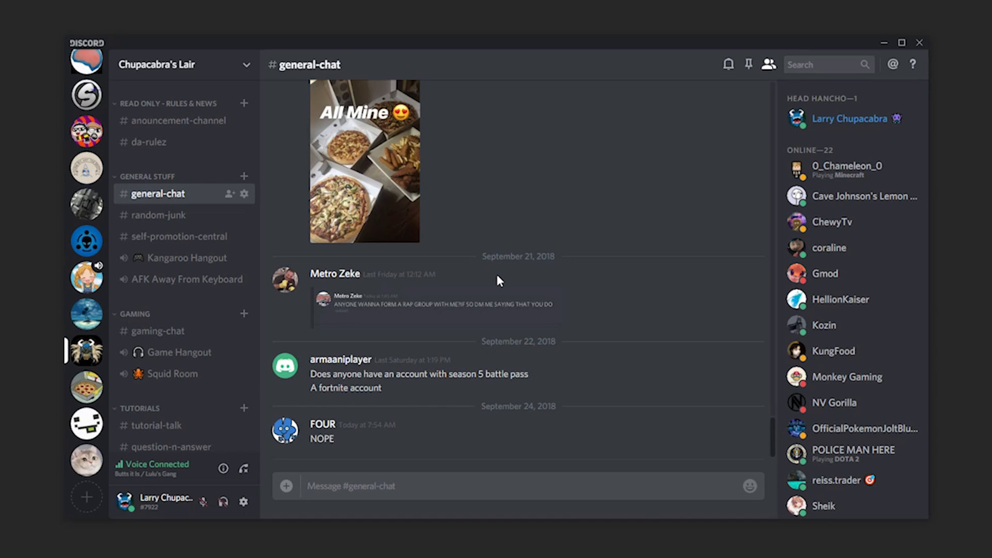
mouse_move(246, 68)
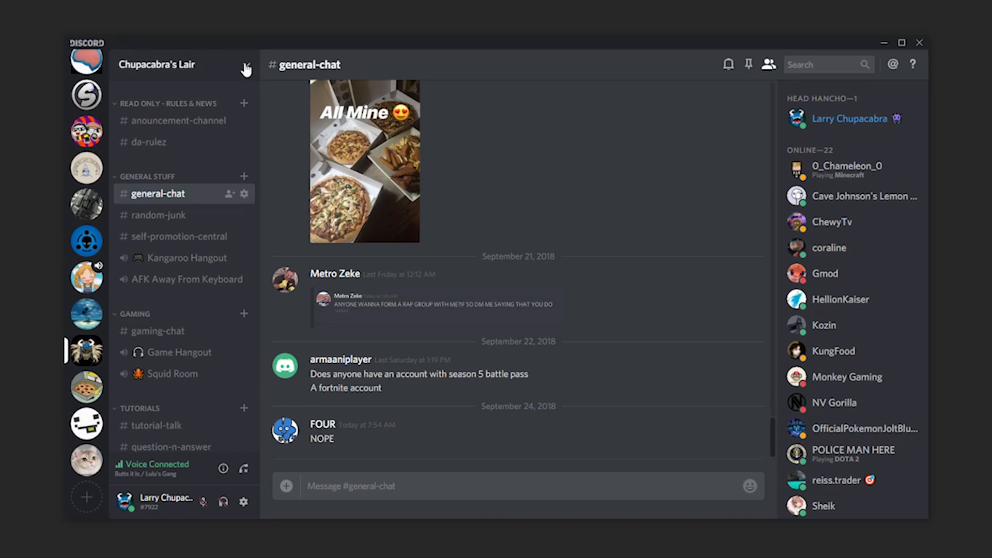
Open Server Settings for Chupacabra's Lair from the server name dropdown.
left_click(246, 65)
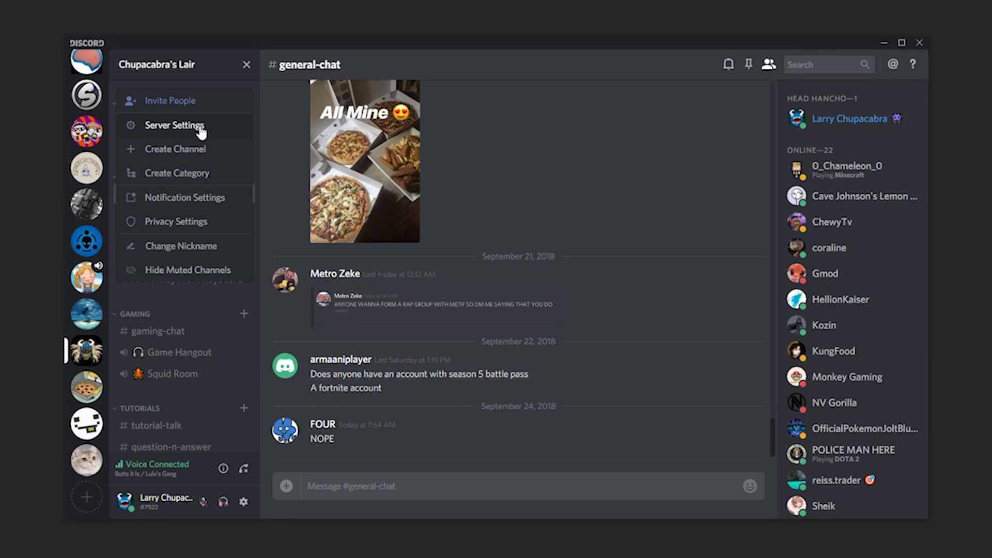
left_click(174, 125)
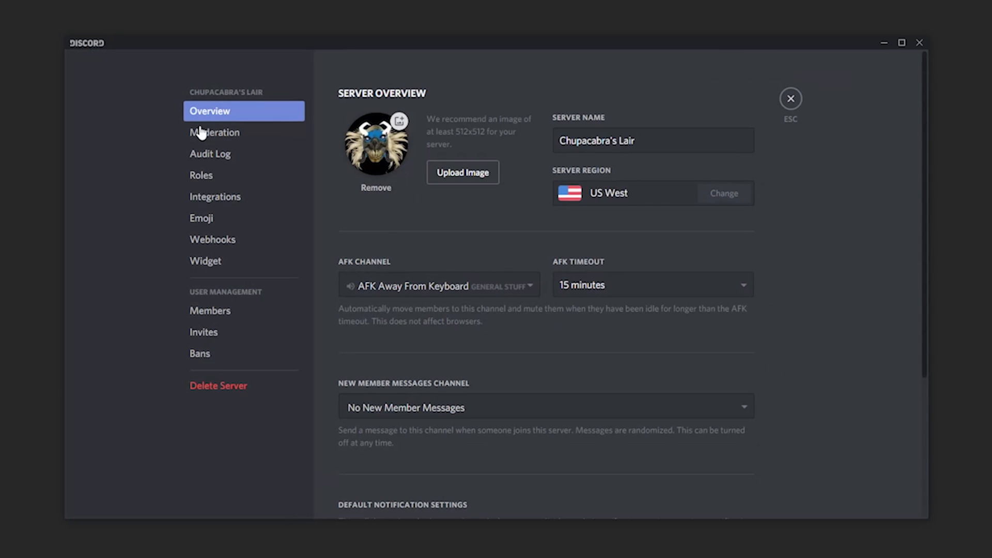
mouse_move(204, 119)
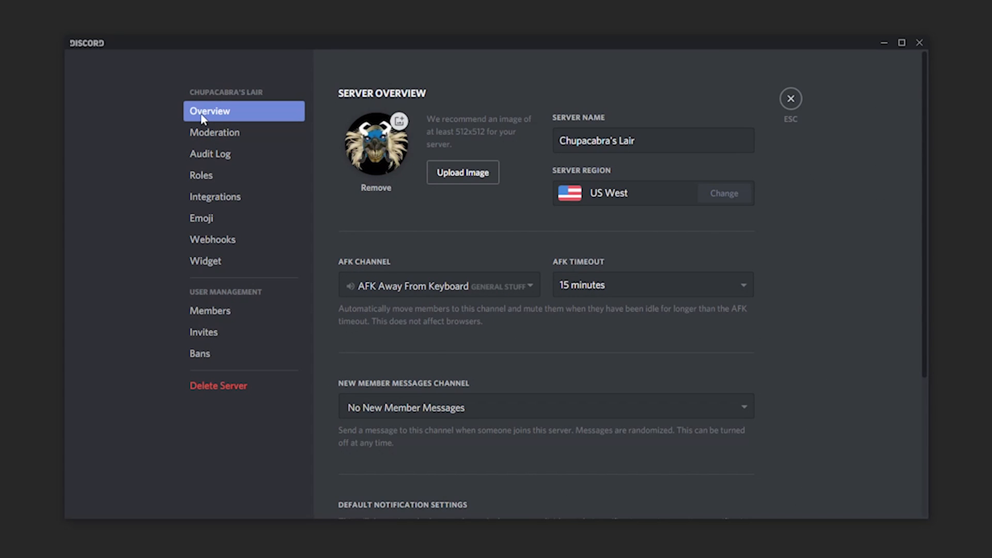
mouse_move(358, 150)
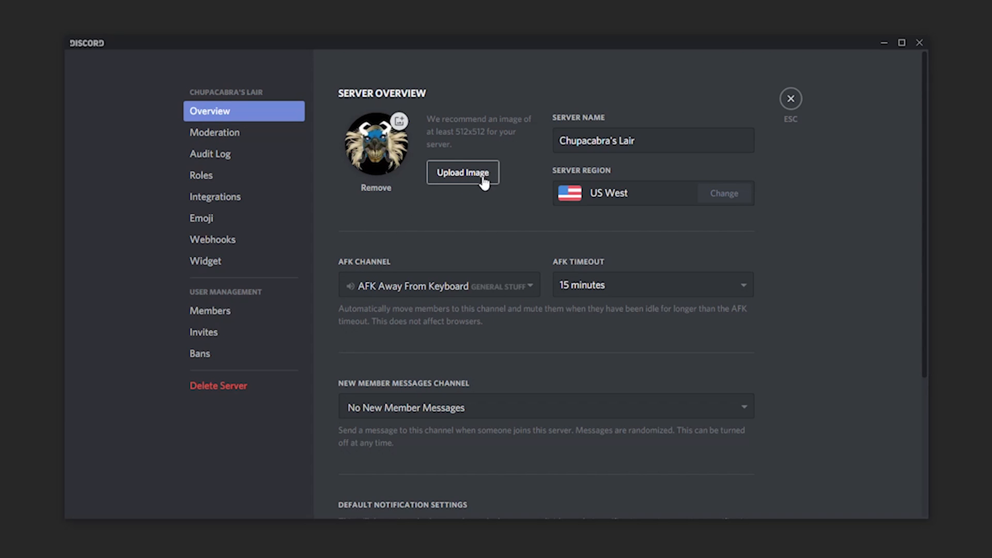
mouse_move(377, 148)
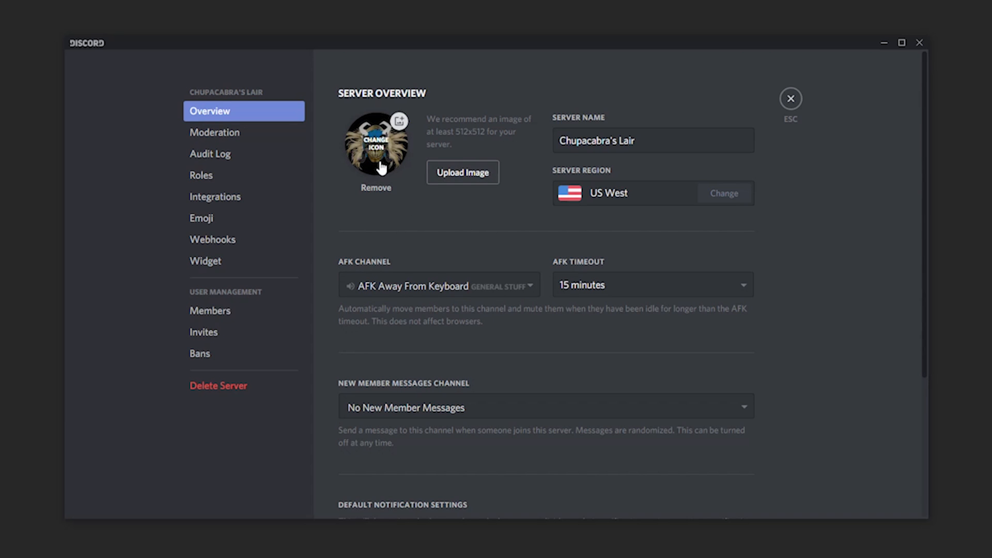
mouse_move(401, 125)
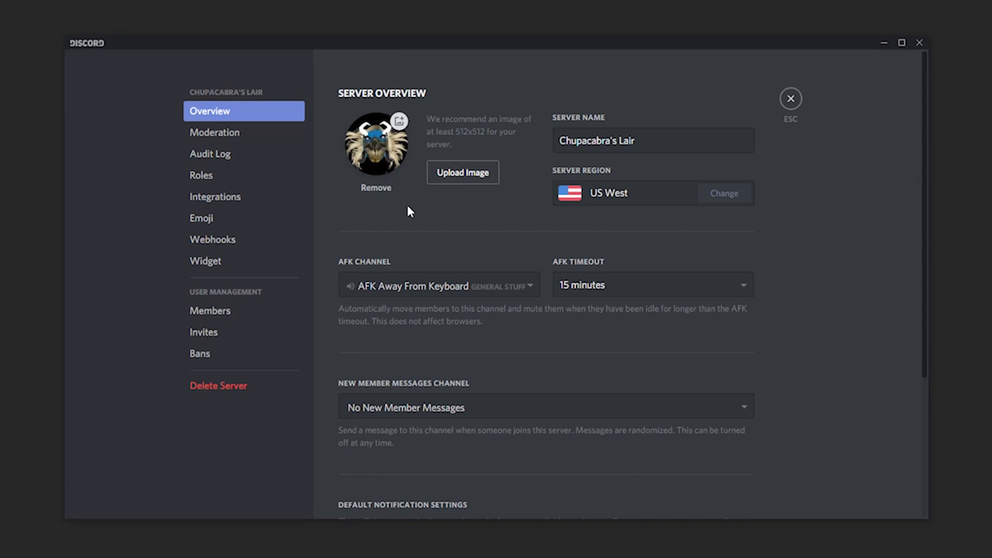
mouse_move(459, 140)
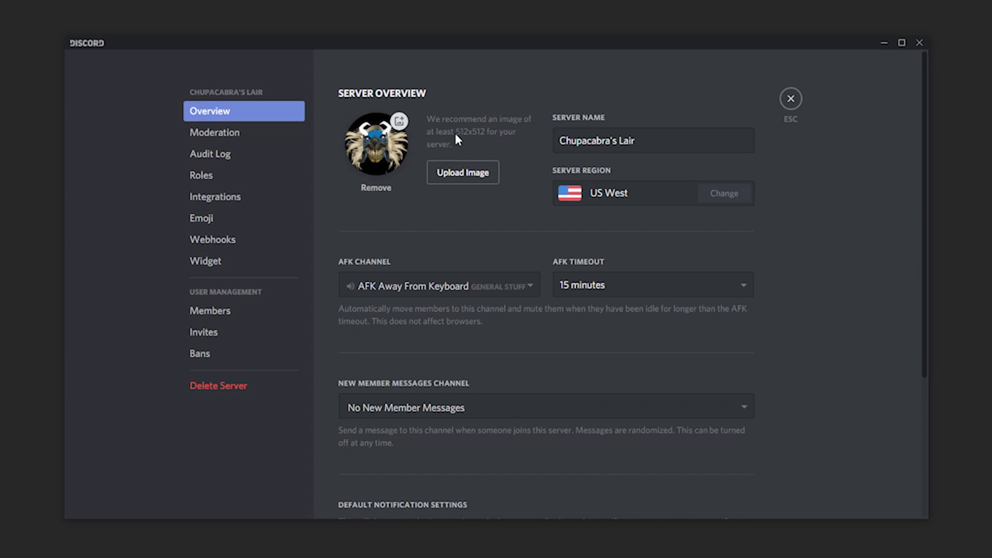
mouse_move(475, 144)
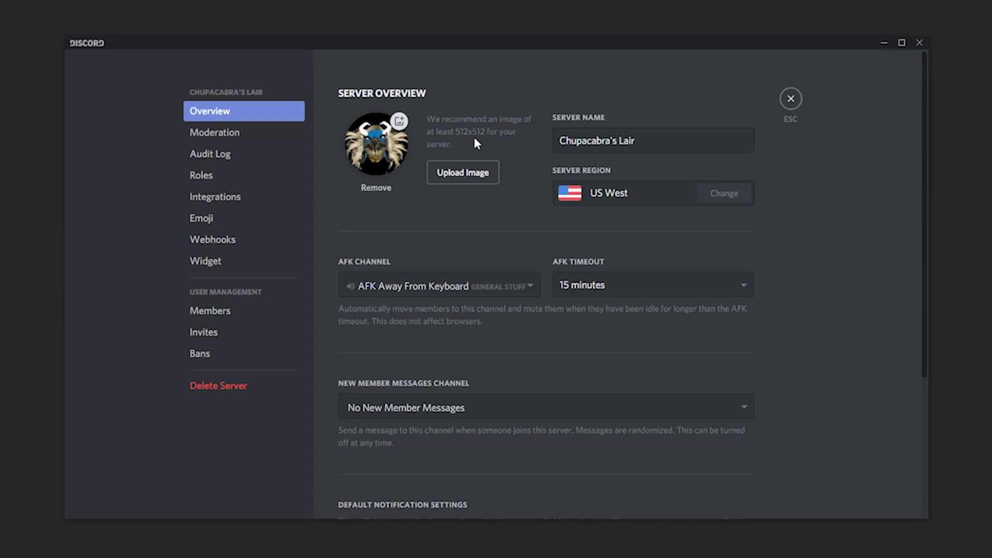
mouse_move(375, 146)
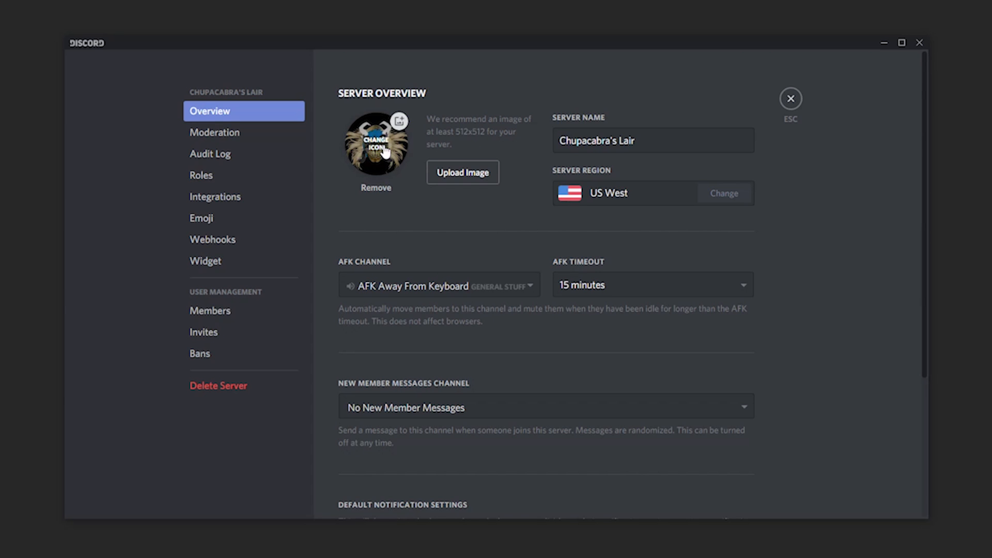
mouse_move(471, 149)
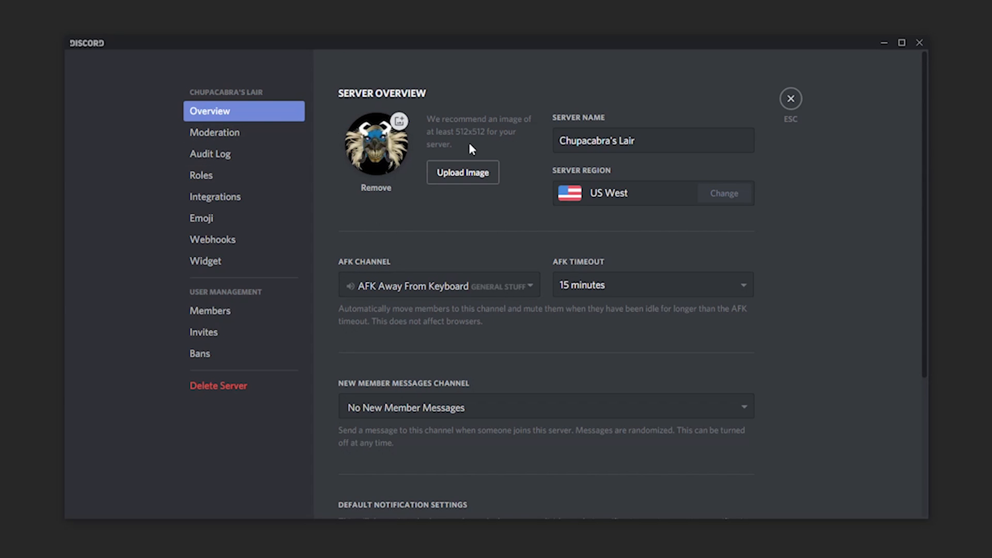
mouse_move(377, 146)
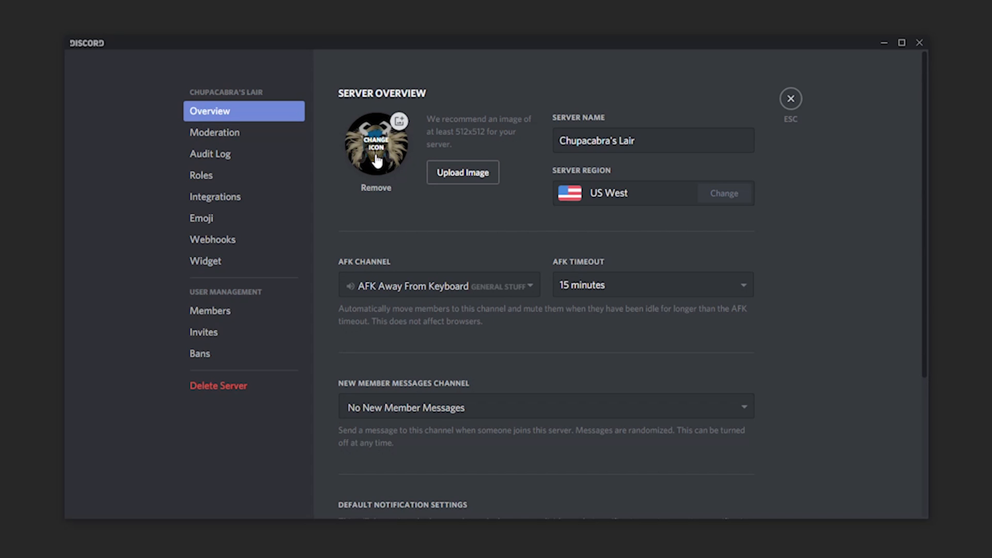
Load the 'Prof Icon 500px' blue monster image from 2_Channel.Graphics.Art as the server icon.
left_click(463, 173)
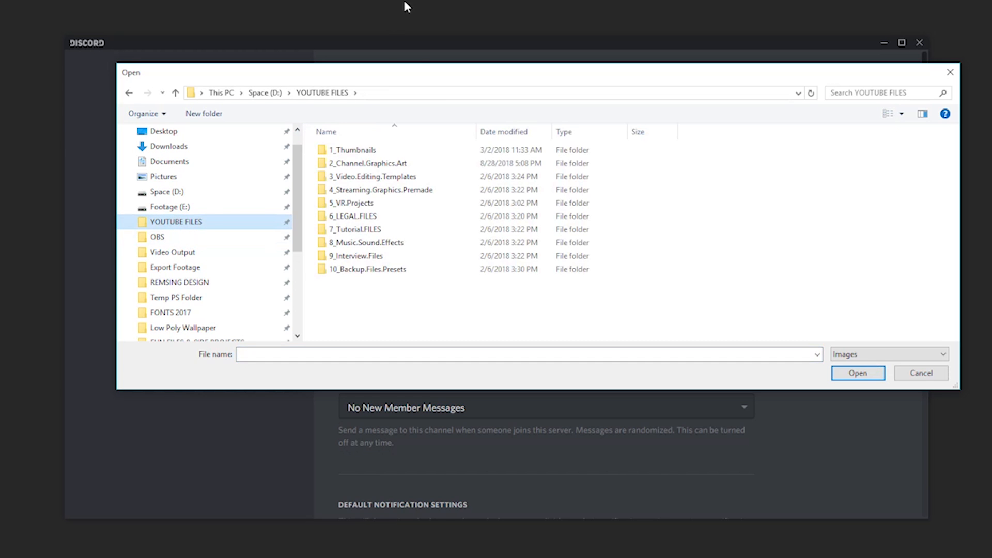
double_click(367, 163)
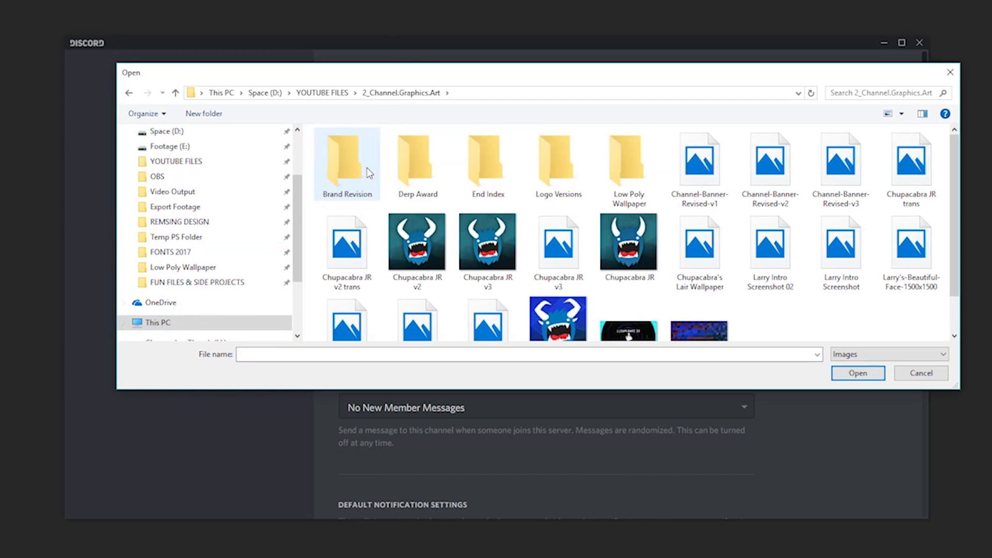
scroll("down", 3)
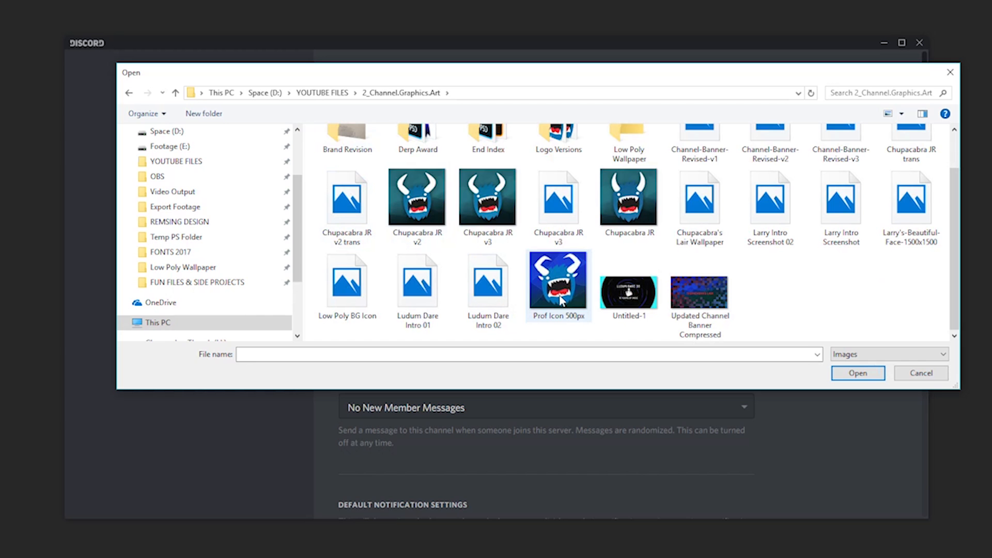
mouse_move(559, 300)
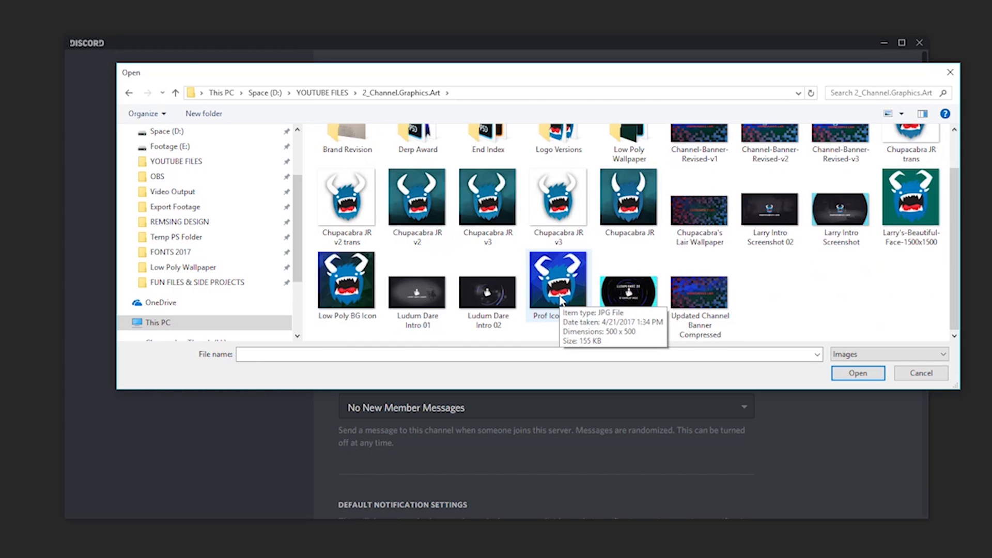
left_click(559, 278)
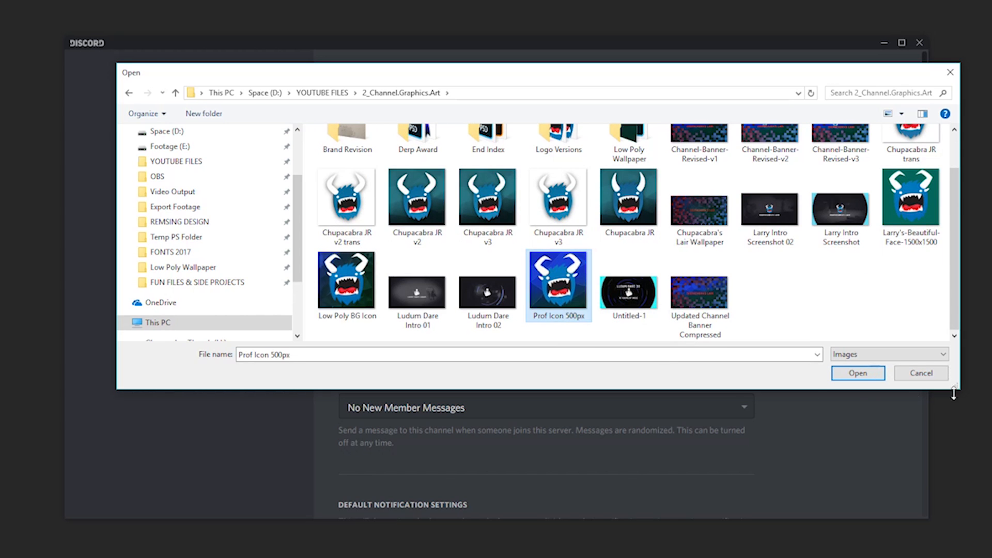
left_click(857, 373)
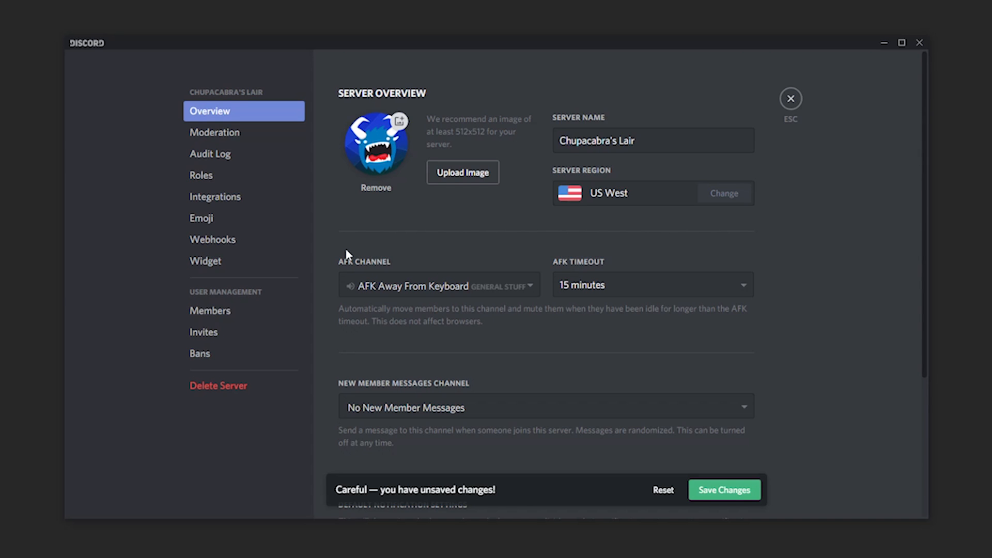
mouse_move(746, 490)
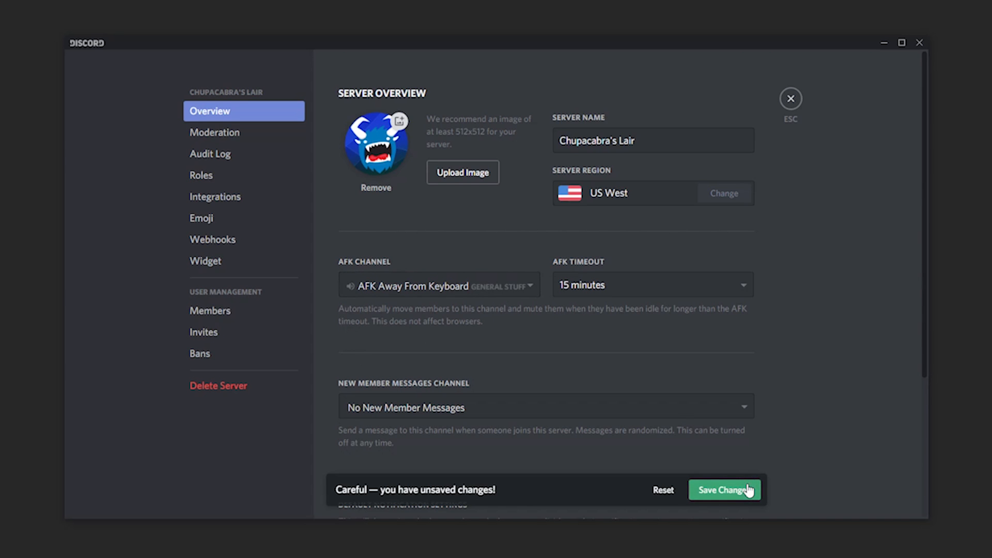
mouse_move(493, 165)
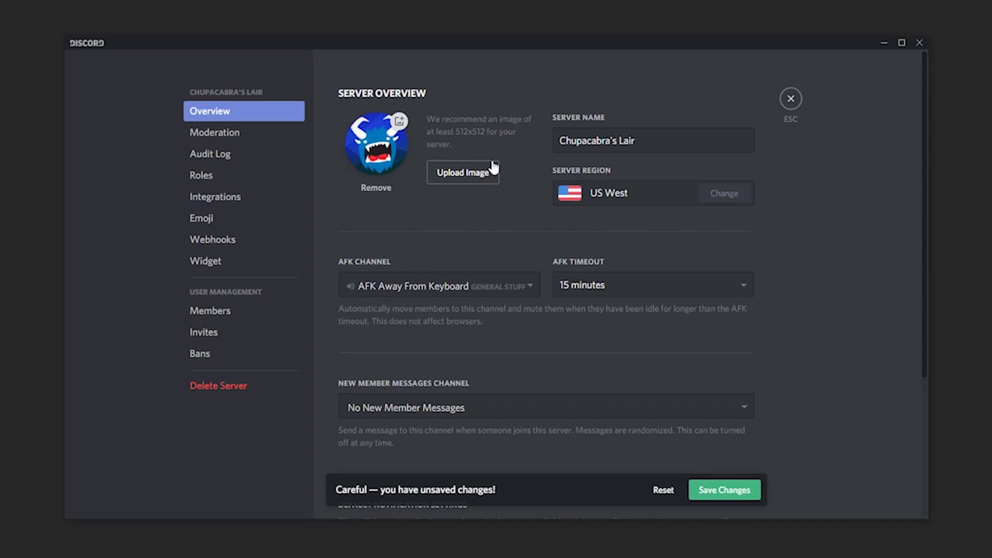
mouse_move(476, 140)
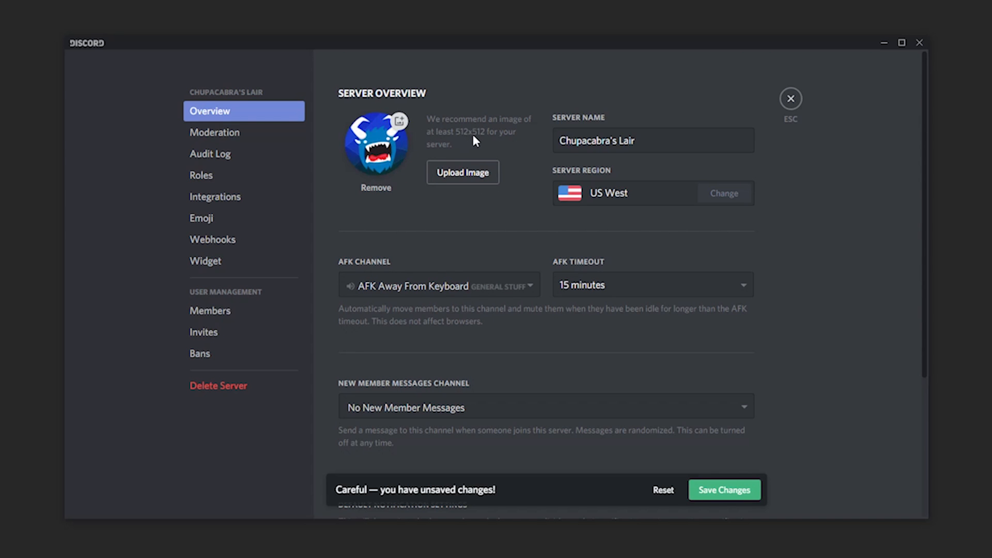
Save the new blue monster server icon via Save Changes.
left_click(723, 489)
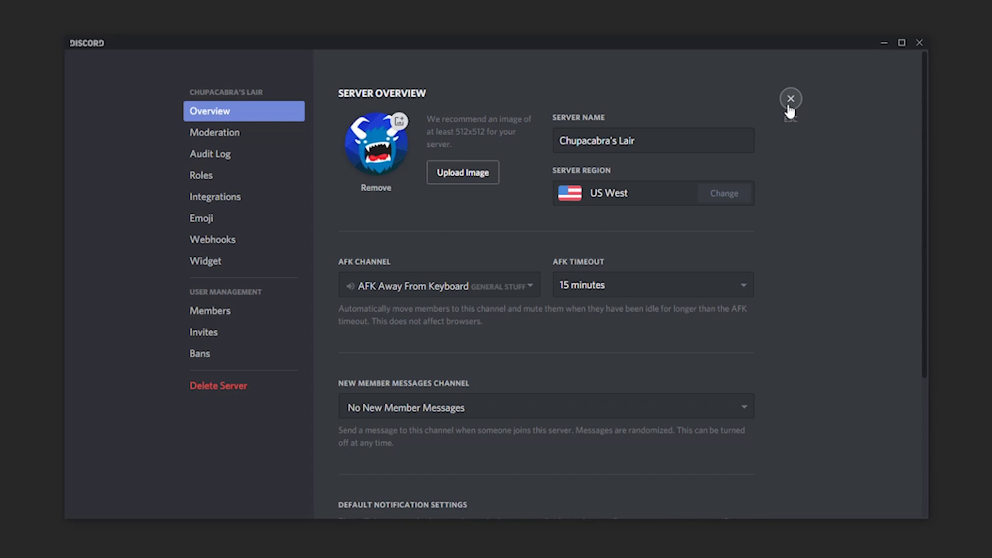
Exit Server Settings back to Chupacabra's Lair's general-chat channel.
left_click(791, 99)
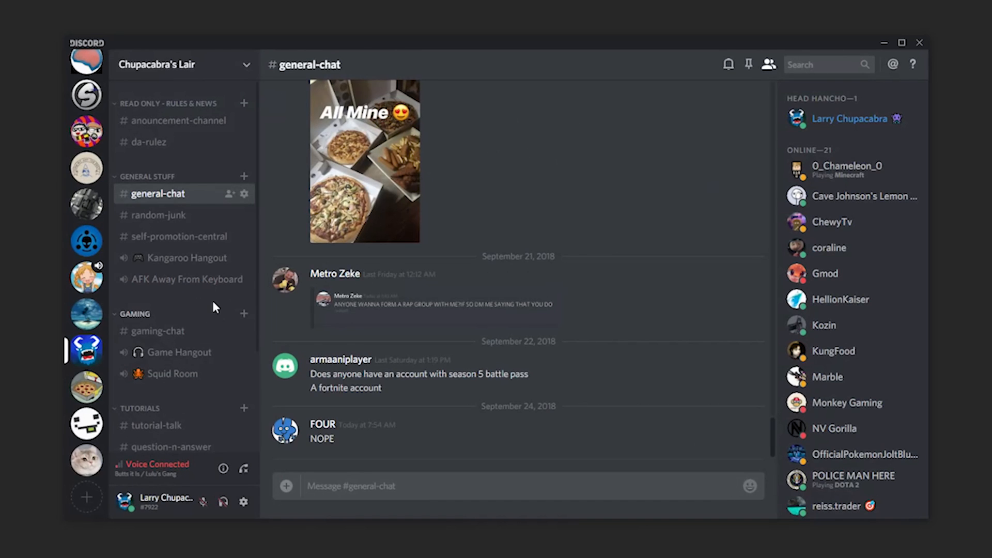
mouse_move(85, 351)
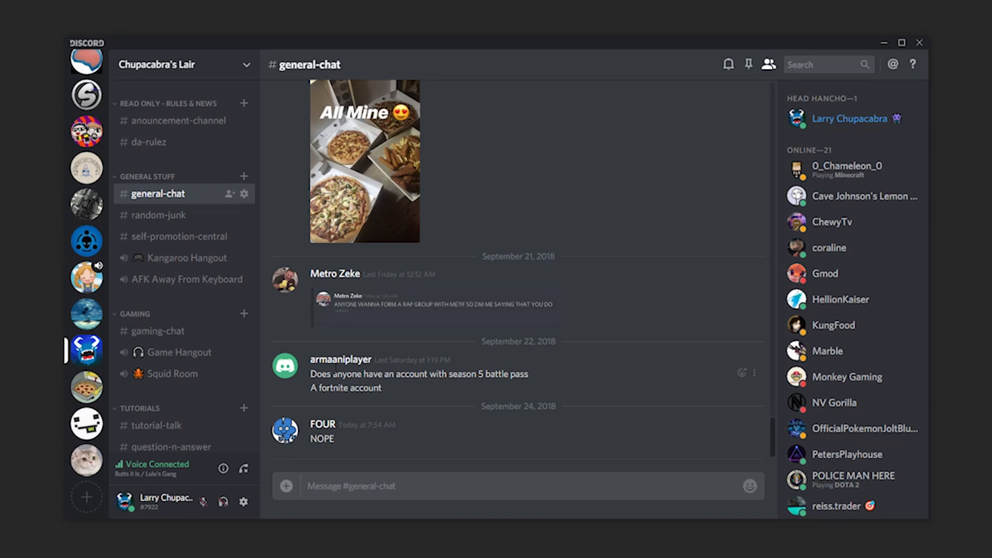
mouse_move(326, 518)
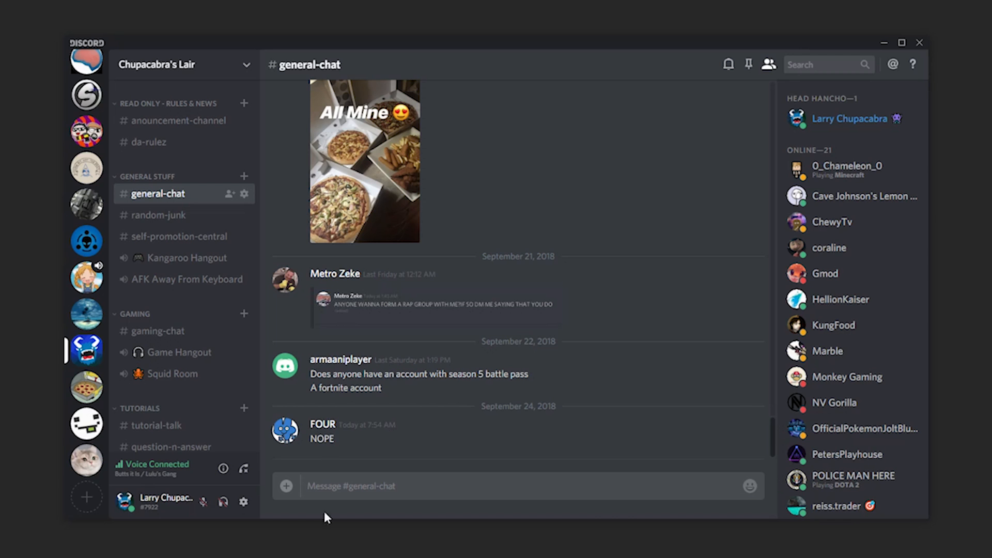
Open User Settings on the My Account page showing the blue monster avatar.
left_click(125, 501)
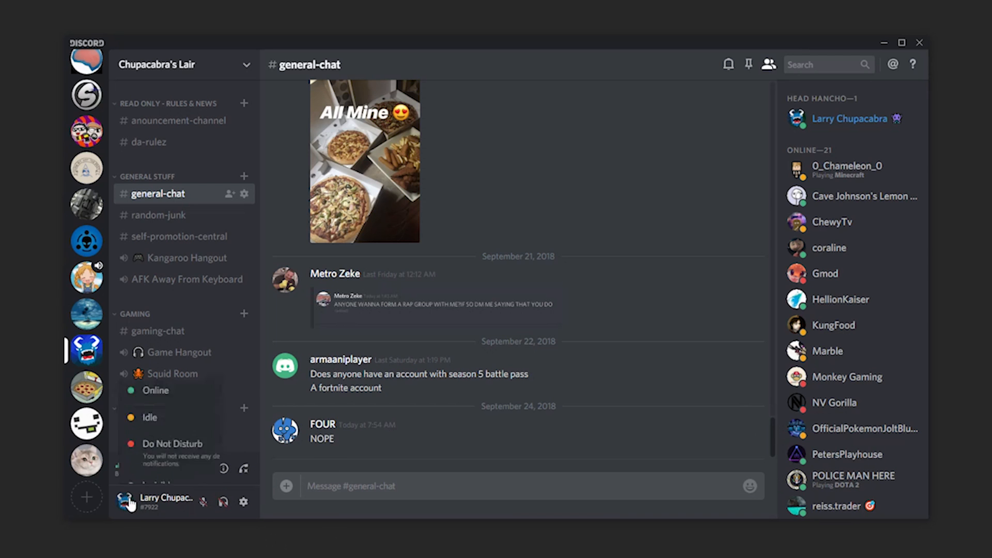
left_click(244, 501)
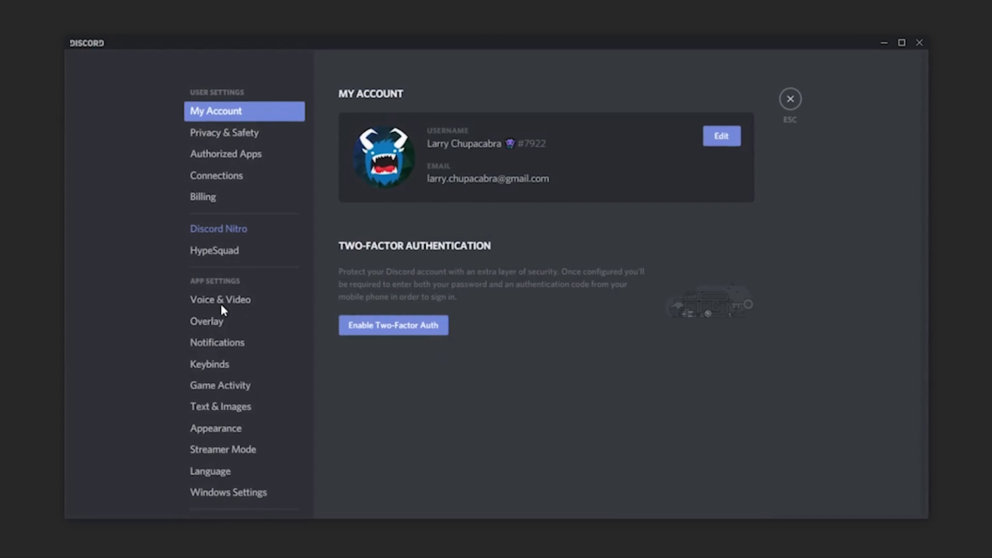
mouse_move(757, 147)
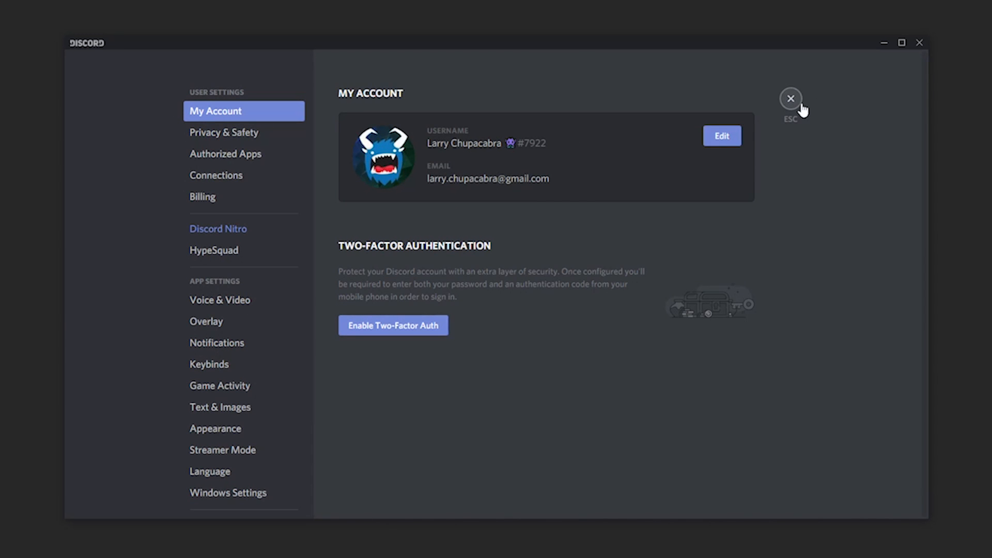
mouse_move(374, 187)
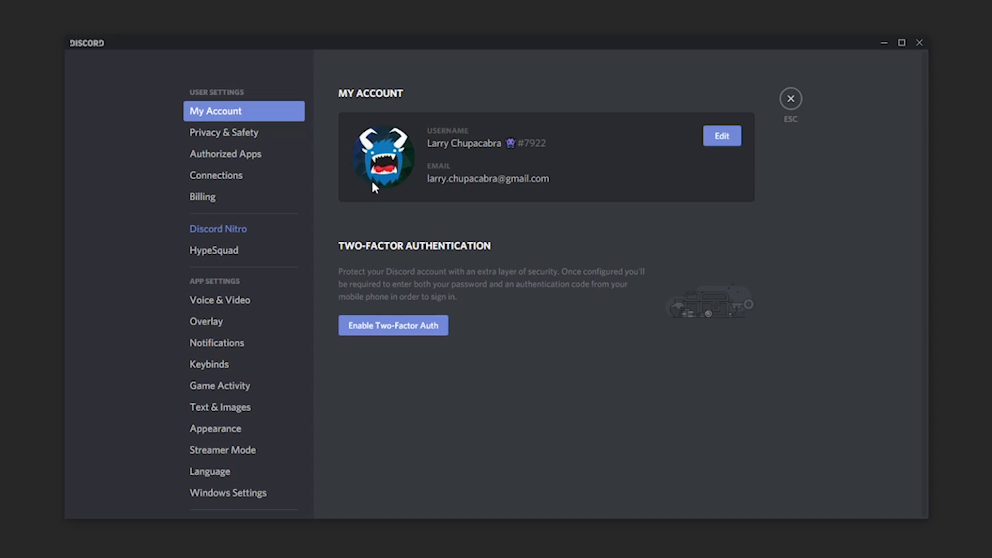
Exit User Settings back to the general-chat channel.
left_click(791, 98)
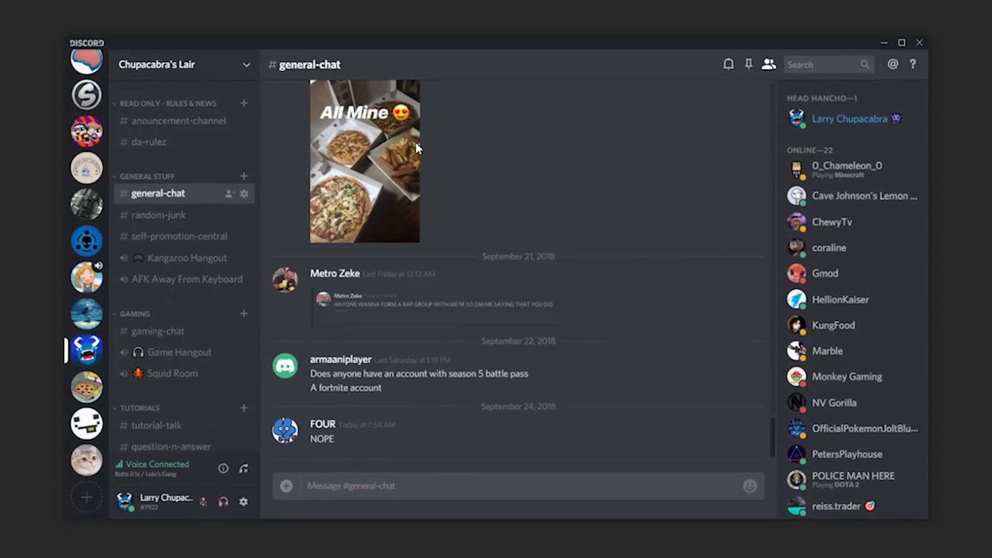
mouse_move(55, 358)
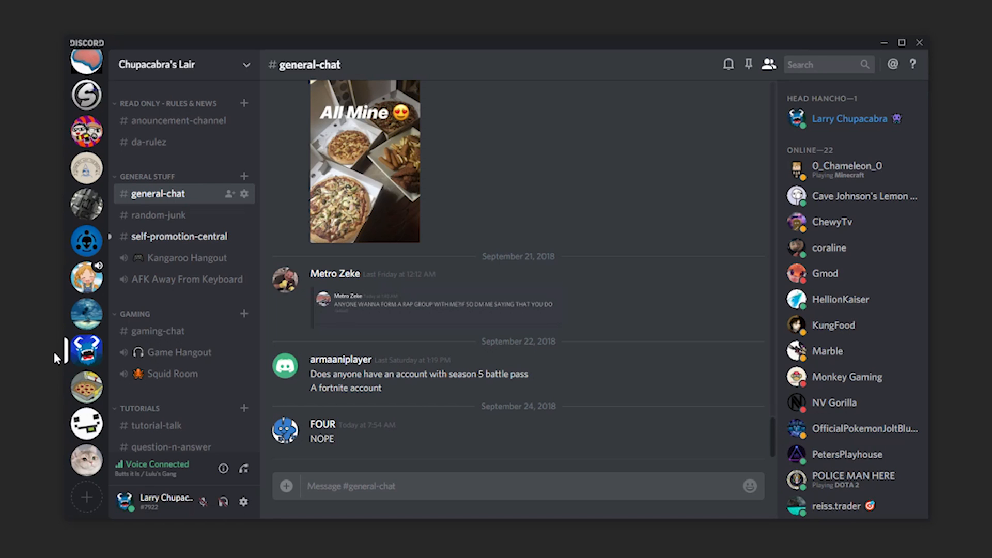
mouse_move(269, 269)
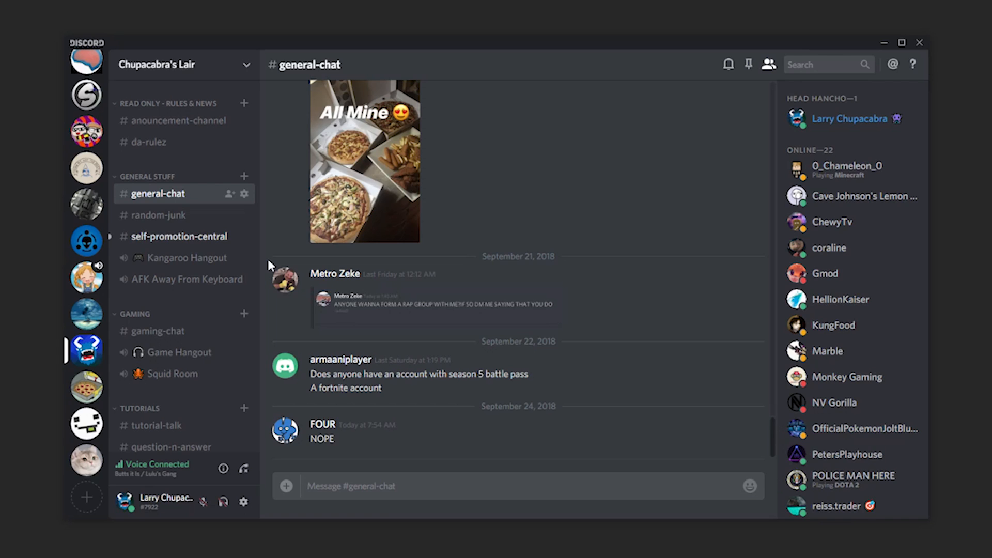
mouse_move(890, 110)
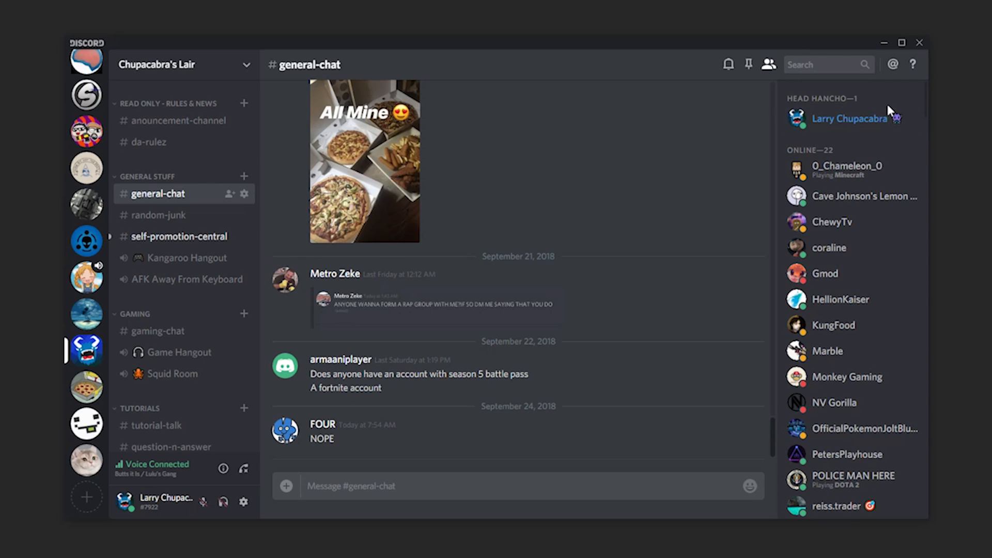